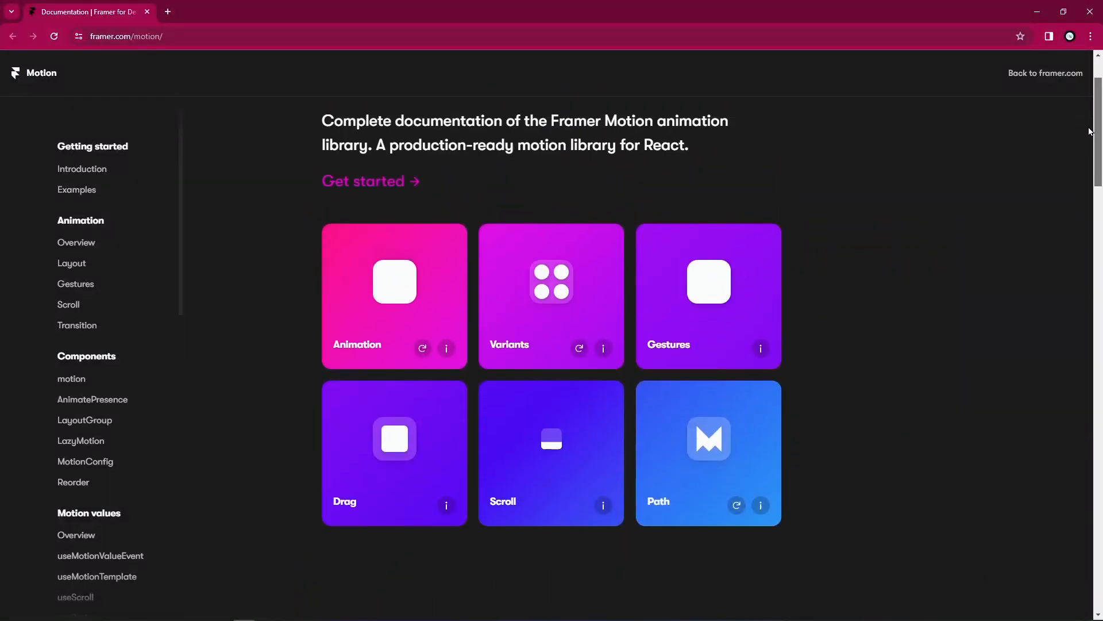
- Scroll past the example cards to the 'Production-ready declarative animations' playground with its white box
{"action": "scroll", "scroll_direction": "up", "scroll_amount": 3}
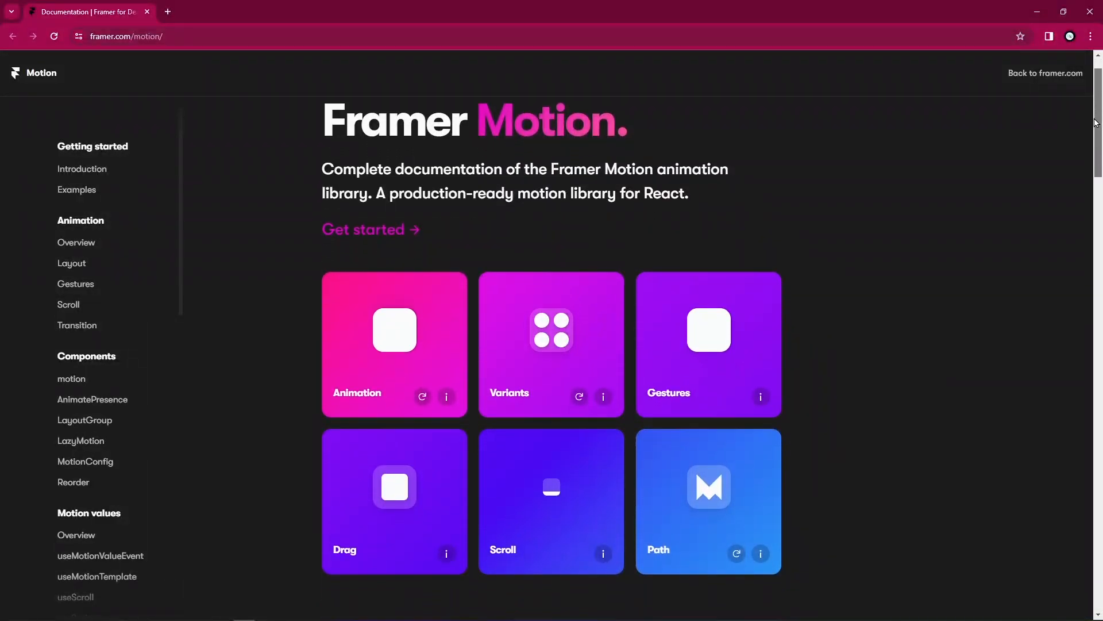
{"action": "scroll", "scroll_direction": "down", "scroll_amount": 3}
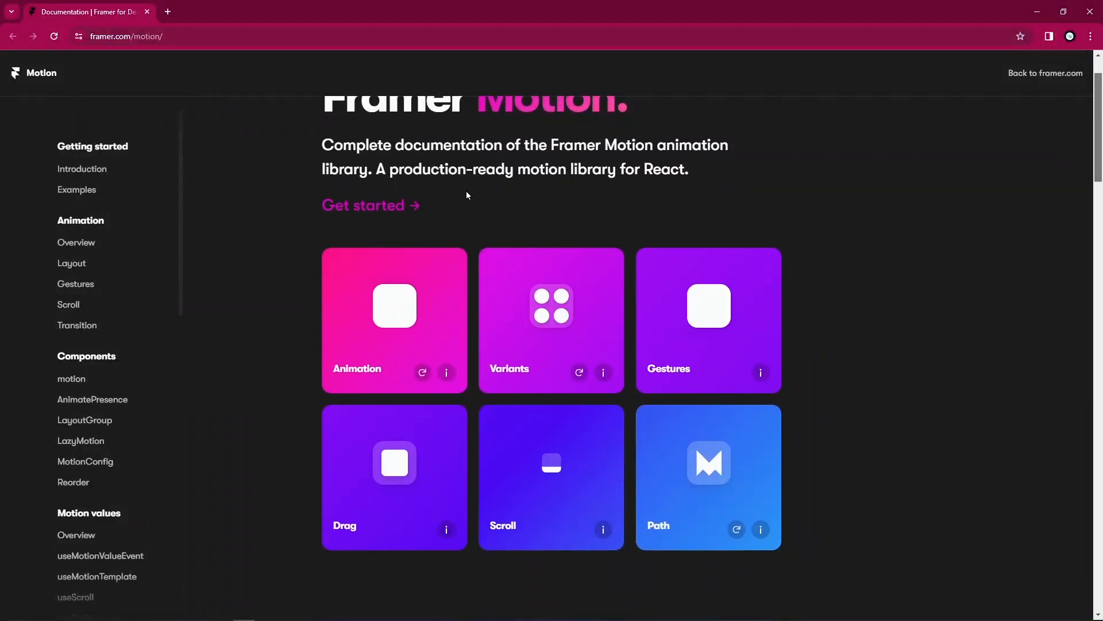
{"action": "mouse_move", "coordinate": [1095, 113]}
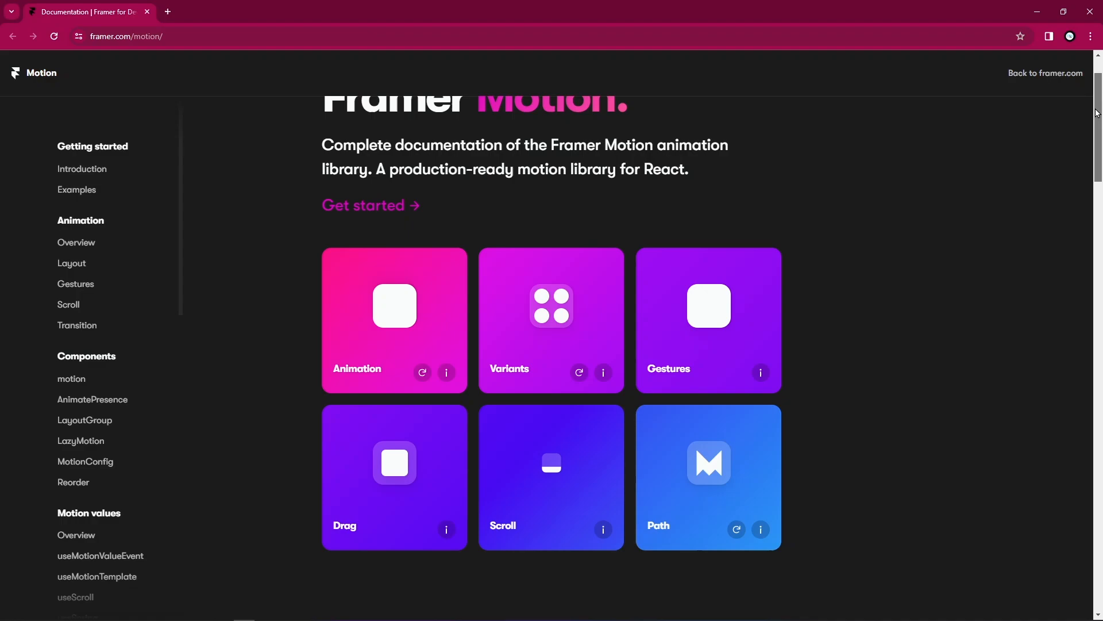
{"action": "scroll", "scroll_direction": "down", "scroll_amount": 3}
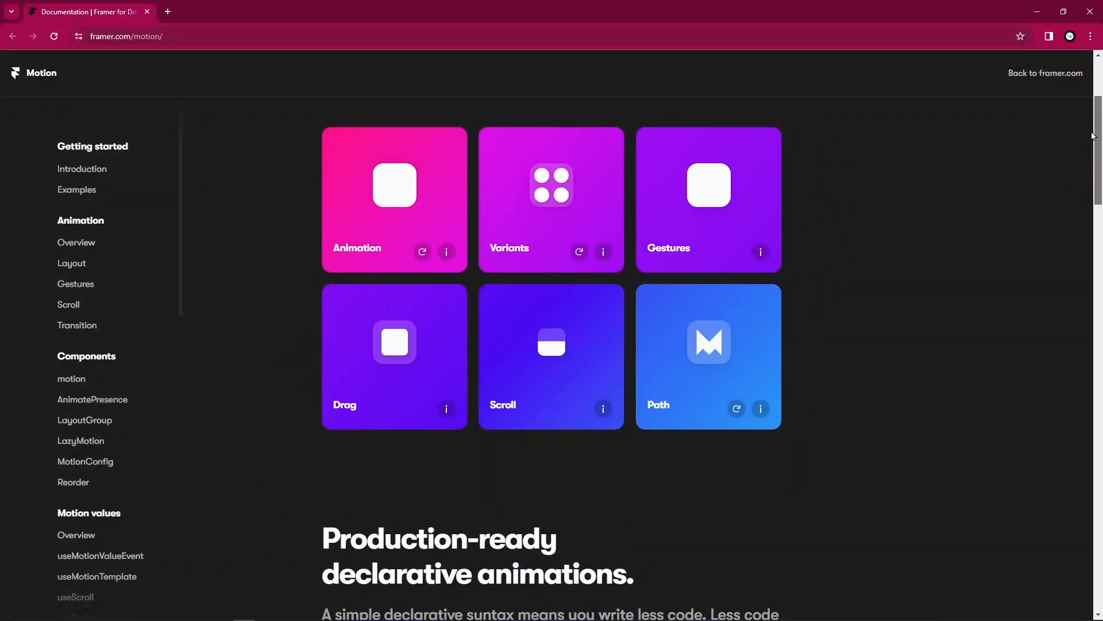
{"action": "scroll", "scroll_direction": "up", "scroll_amount": 3}
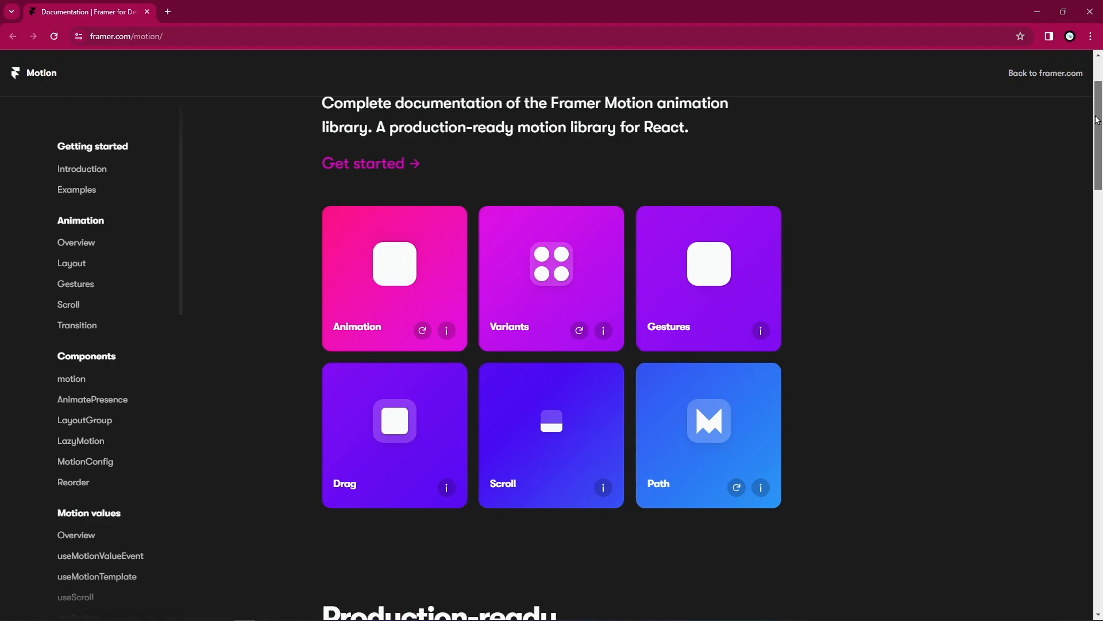
{"action": "scroll", "scroll_direction": "up", "scroll_amount": 3}
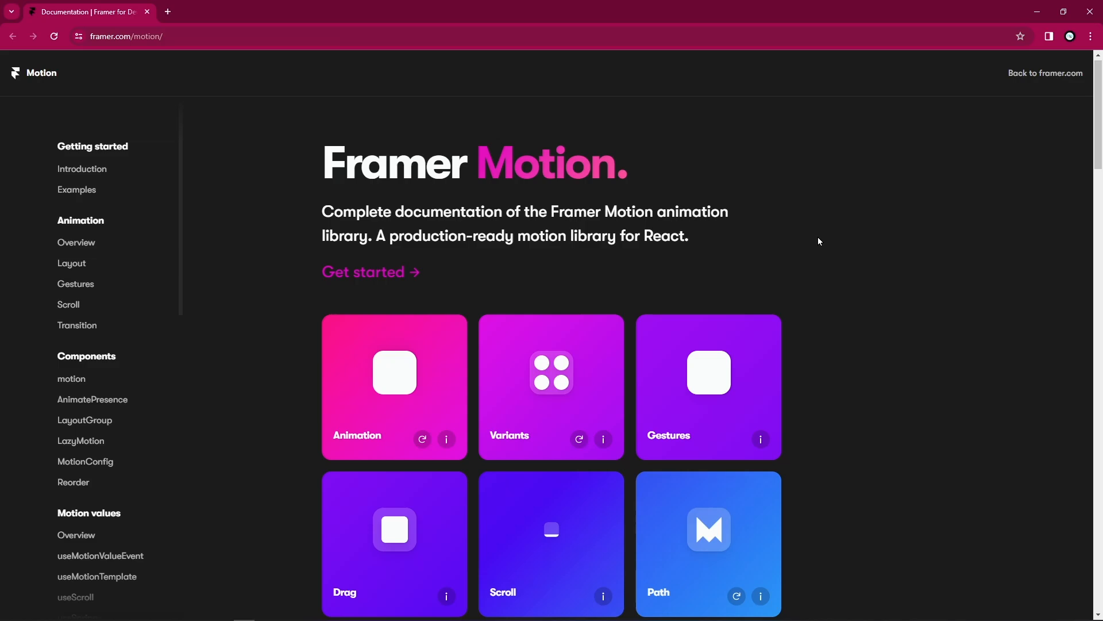
{"action": "mouse_move", "coordinate": [847, 264]}
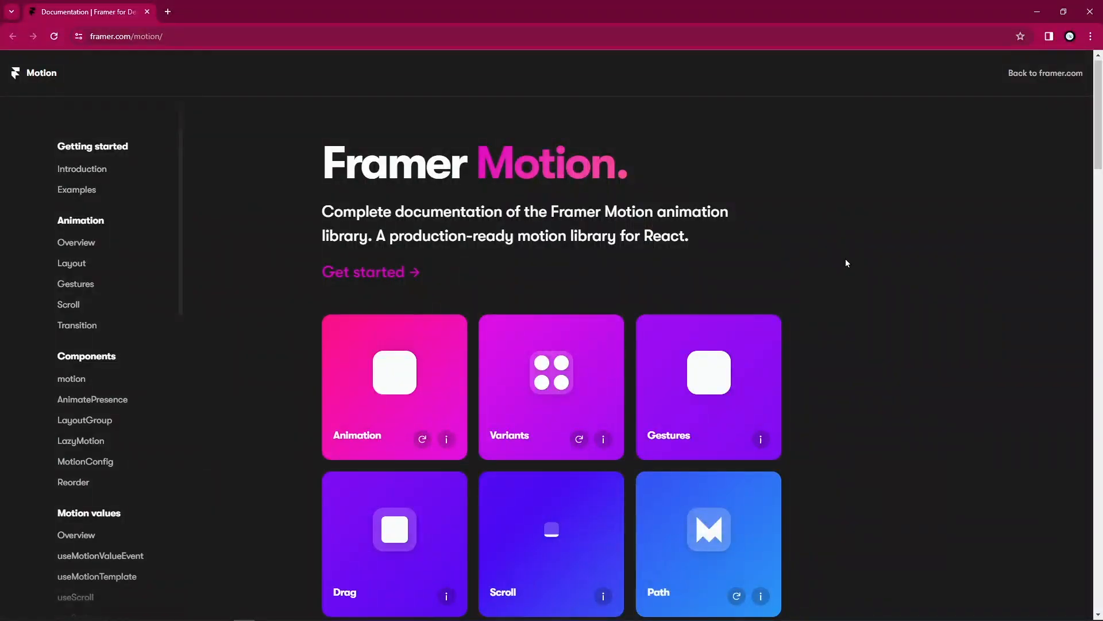
{"action": "scroll", "scroll_direction": "down", "scroll_amount": 3}
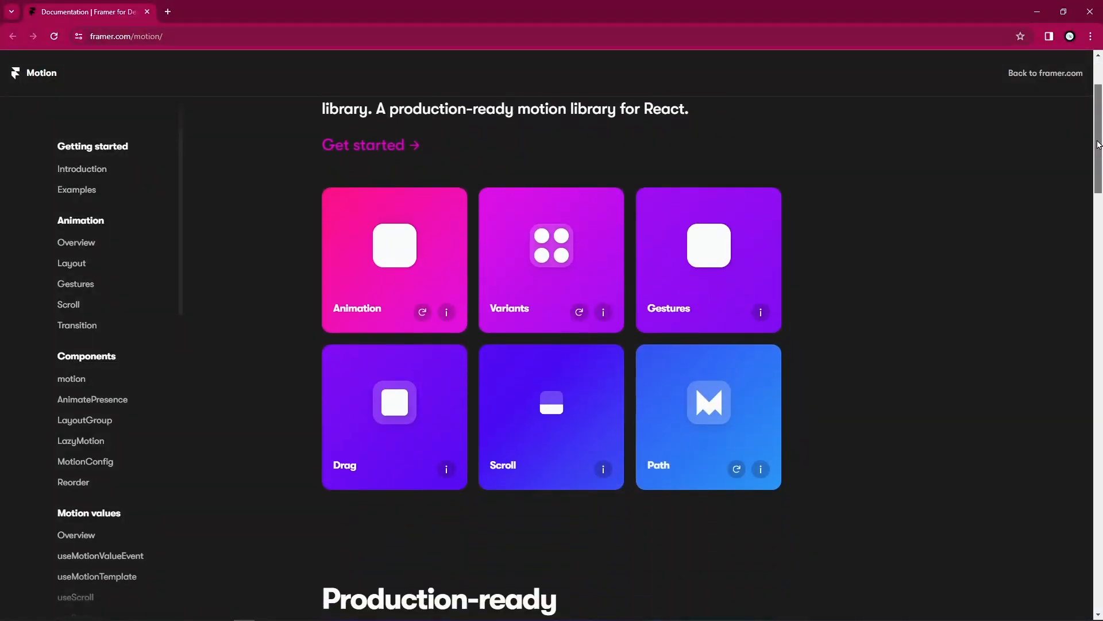
{"action": "scroll", "scroll_direction": "up", "scroll_amount": 3}
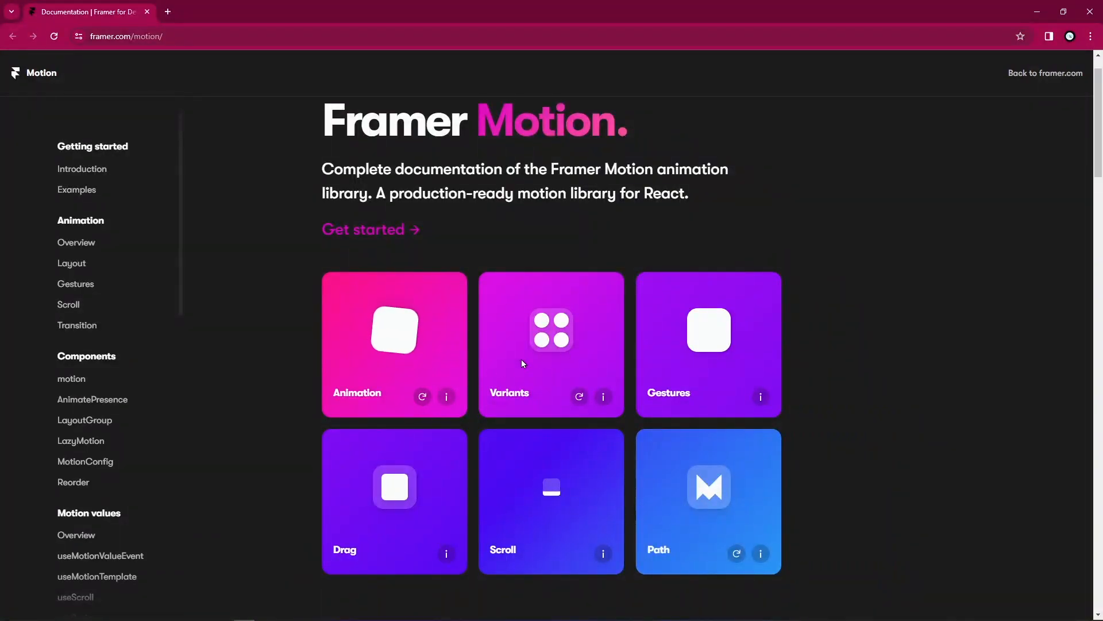
{"action": "mouse_move", "coordinate": [733, 358]}
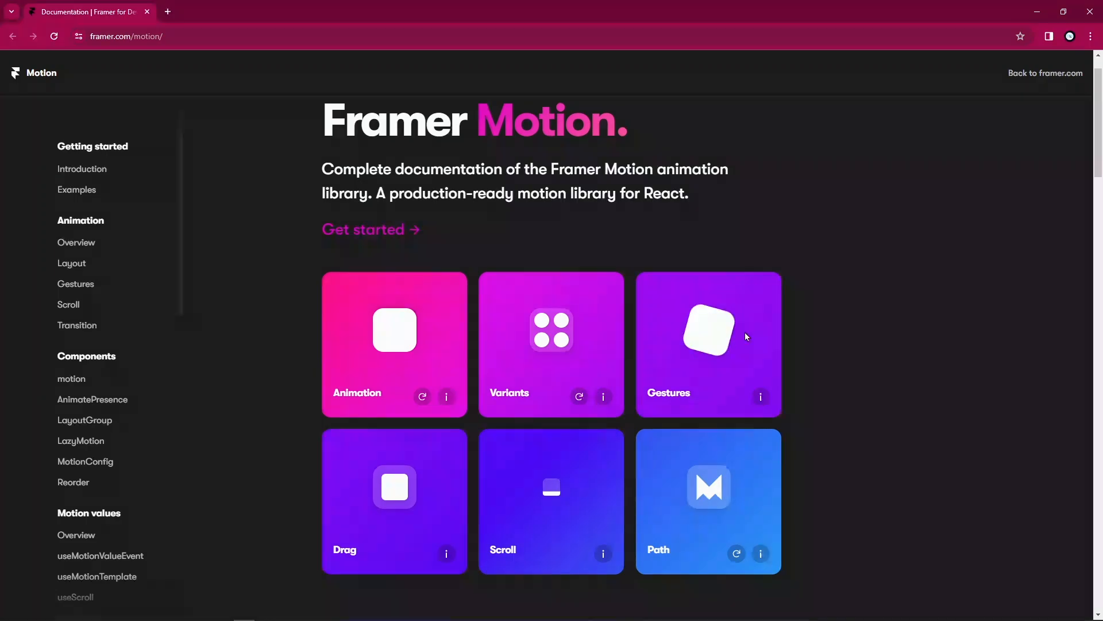
{"action": "scroll", "scroll_direction": "down", "scroll_amount": 3}
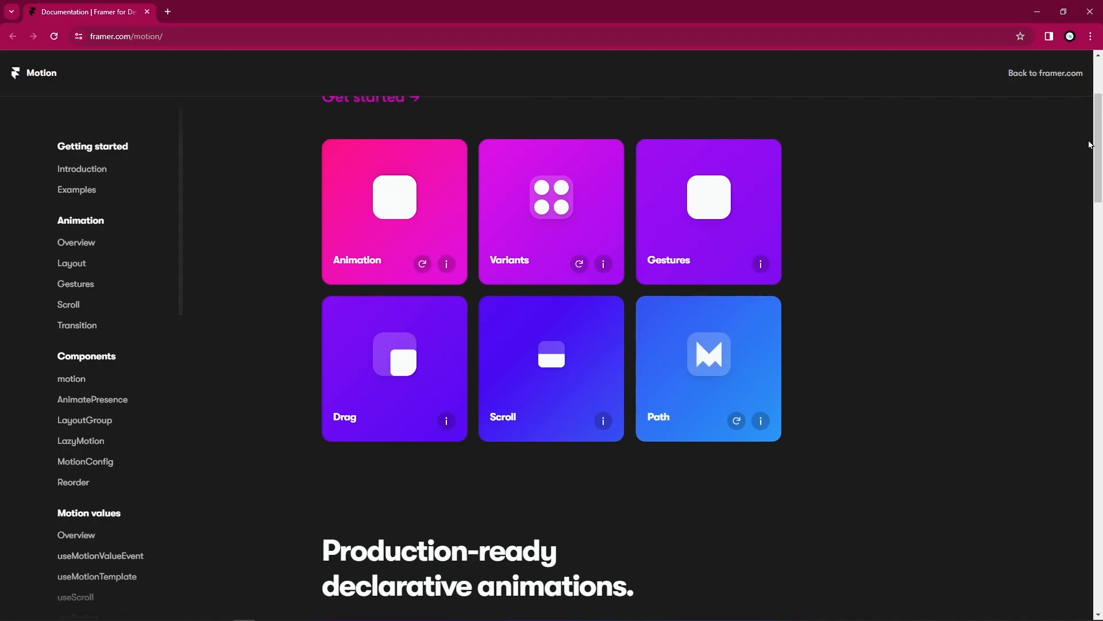
{"action": "scroll", "scroll_direction": "down", "scroll_amount": 3}
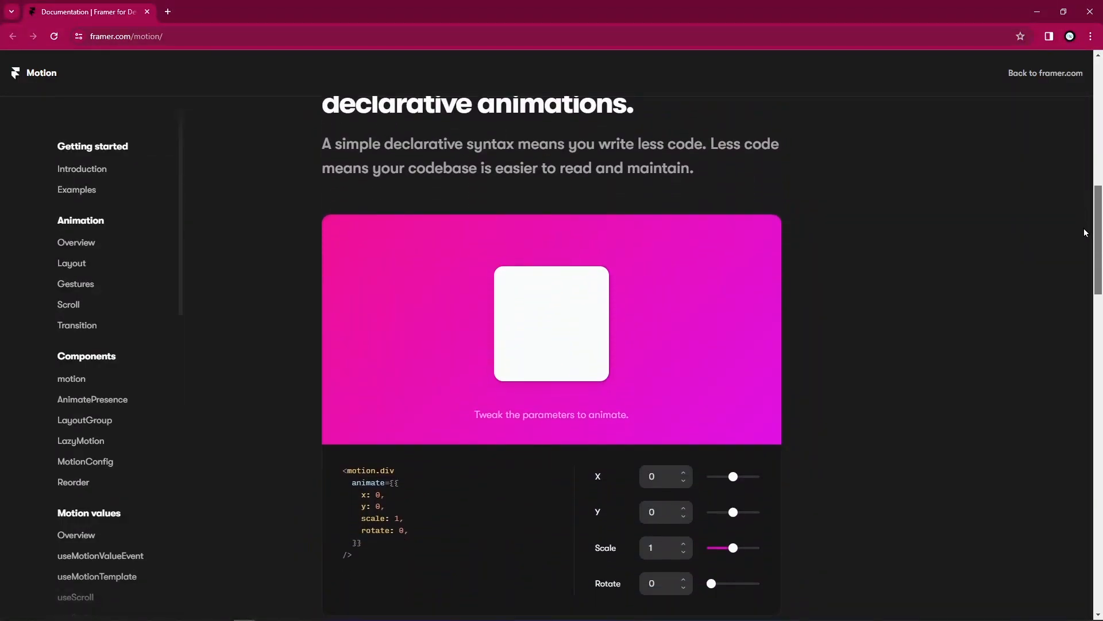
- Scroll the playground's box, code snippet and X/Y/Scale/Rotate controls fully into view
{"action": "scroll", "scroll_direction": "down", "scroll_amount": 3}
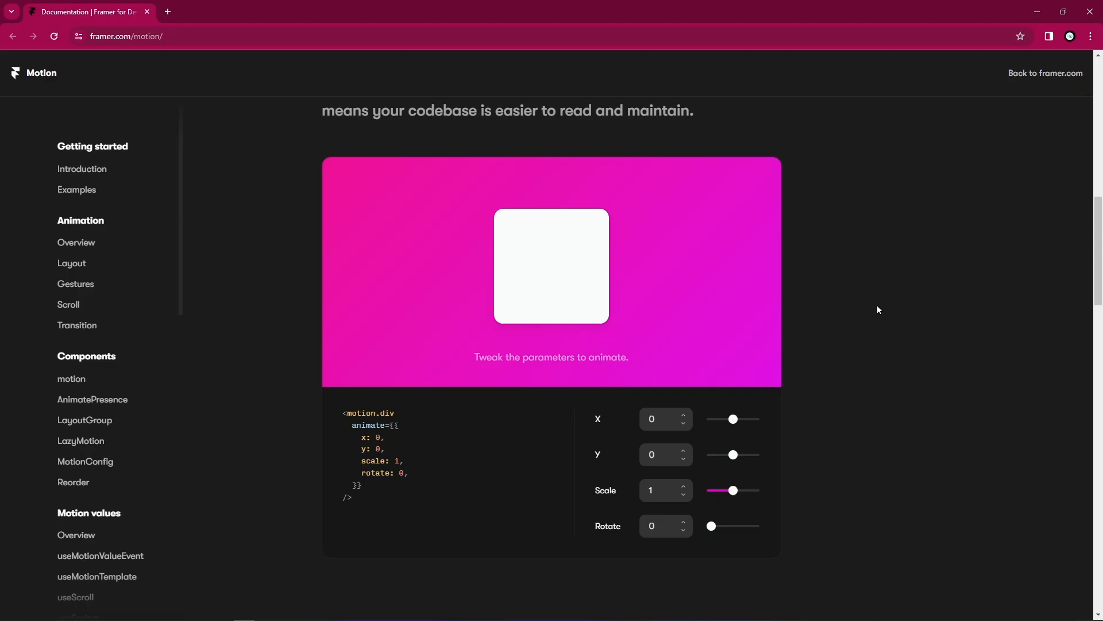
{"action": "mouse_move", "coordinate": [734, 444]}
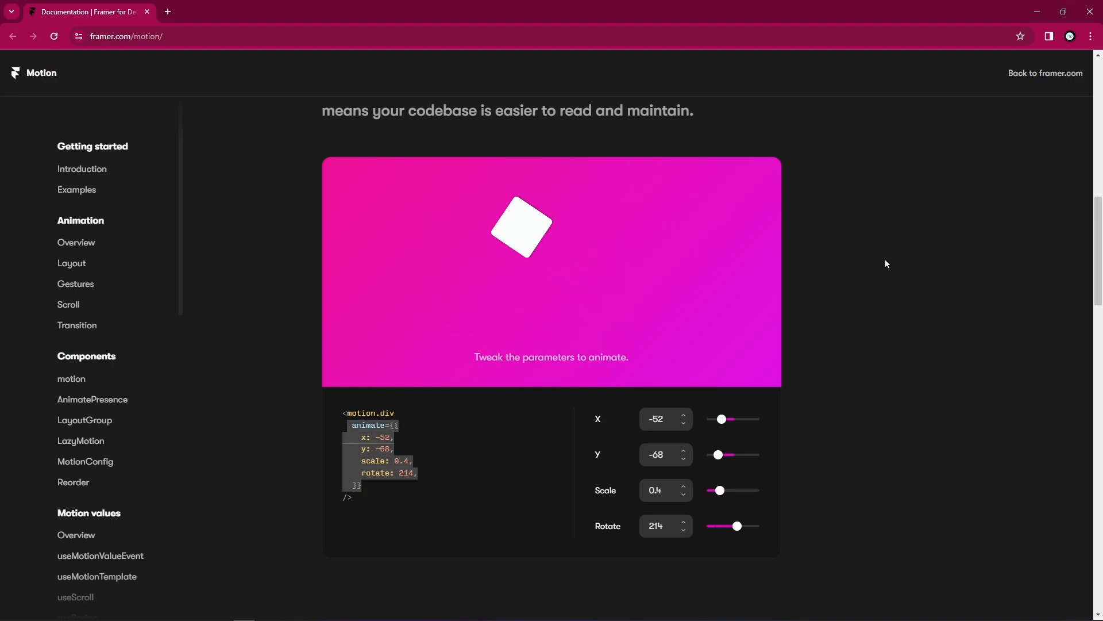
{"action": "scroll", "scroll_direction": "down", "scroll_amount": 3}
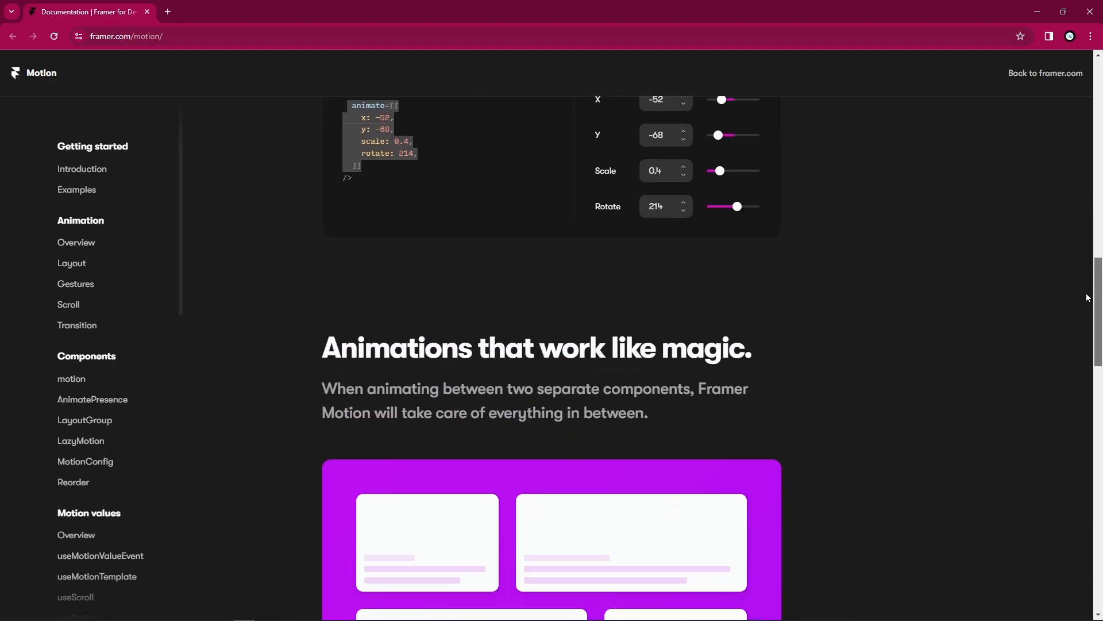
{"action": "scroll", "scroll_direction": "down", "scroll_amount": 3}
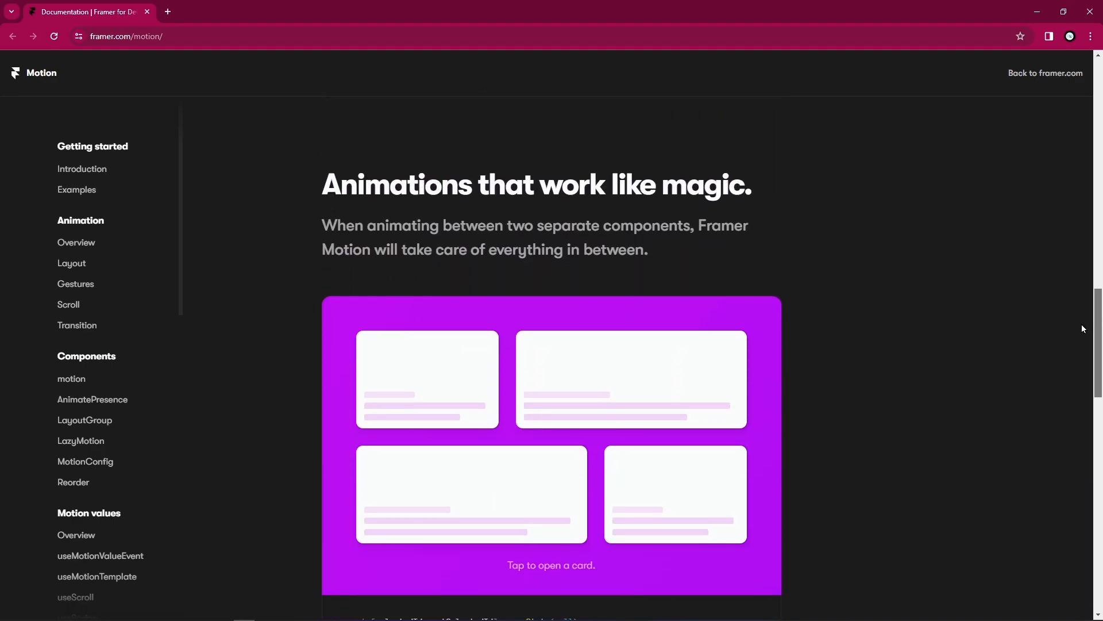
{"action": "scroll", "scroll_direction": "down", "scroll_amount": 3}
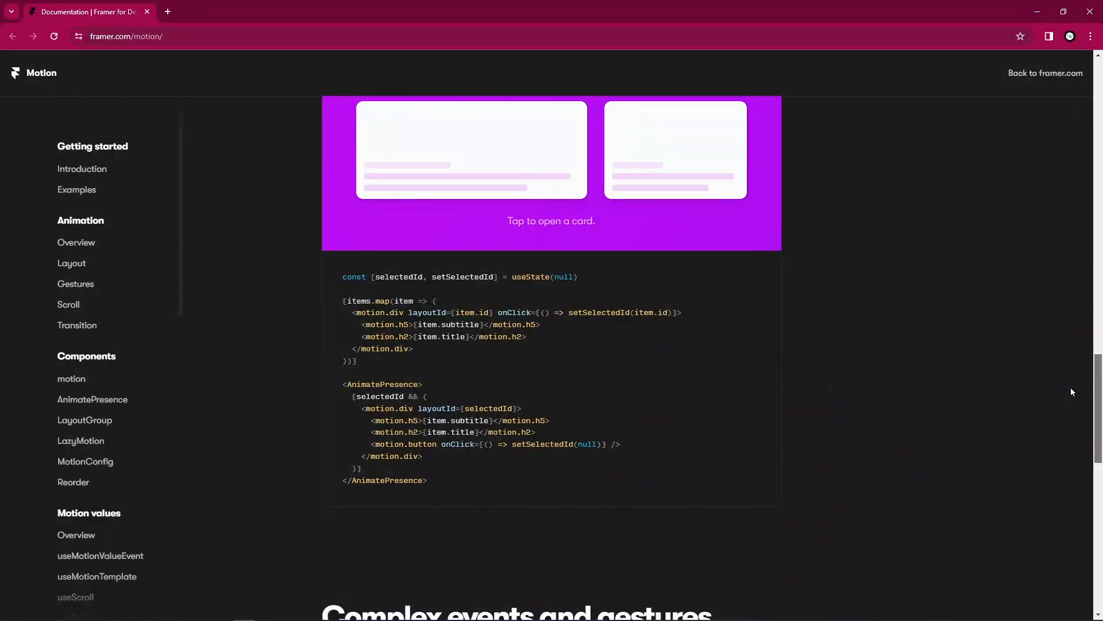
{"action": "scroll", "scroll_direction": "down", "scroll_amount": 3}
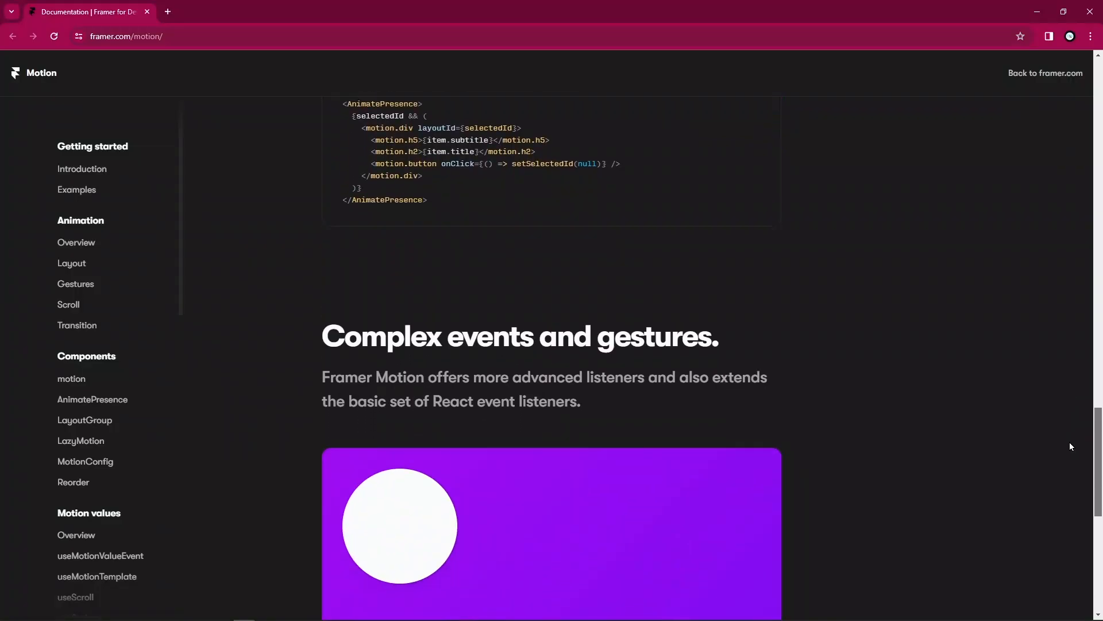
{"action": "scroll", "scroll_direction": "down", "scroll_amount": 3}
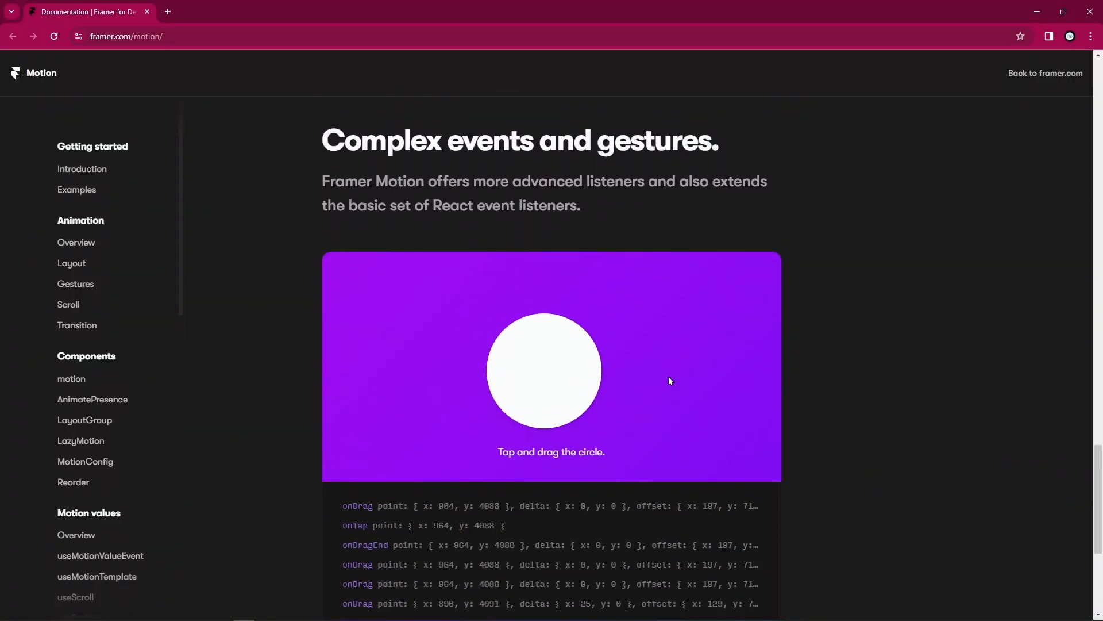
{"action": "scroll", "scroll_direction": "down", "scroll_amount": 3}
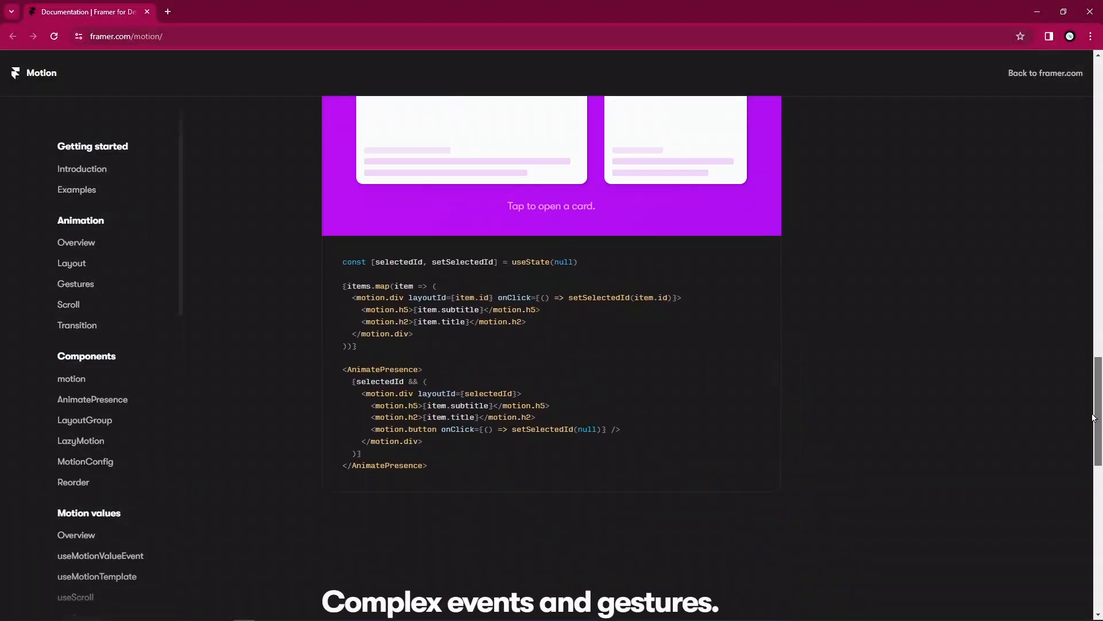
{"action": "scroll", "scroll_direction": "up", "scroll_amount": 3}
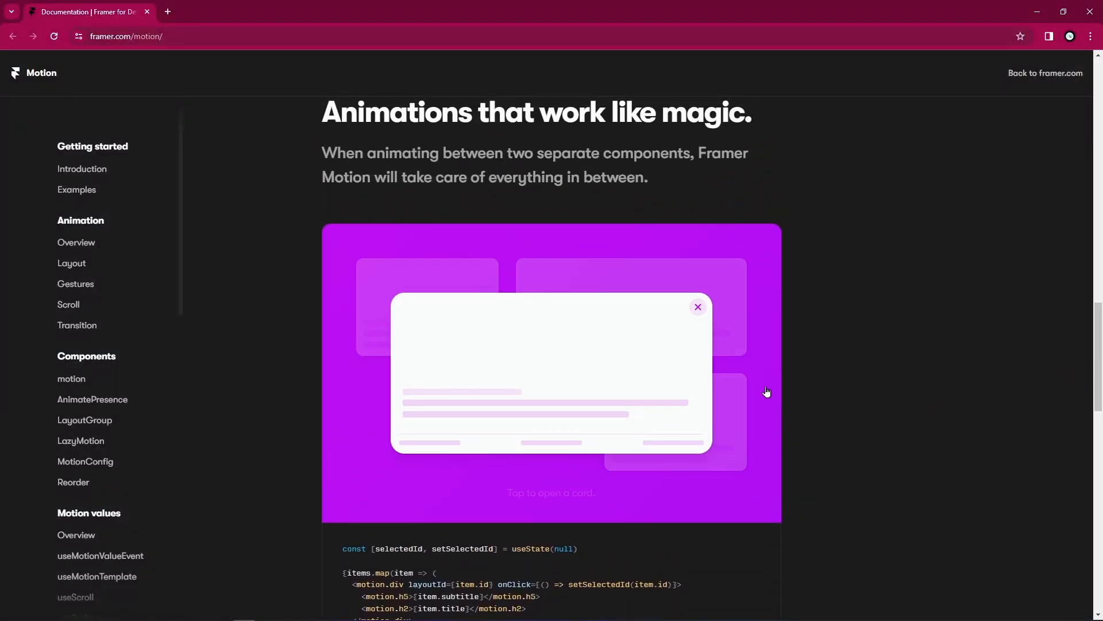
{"action": "left_click", "coordinate": [698, 307]}
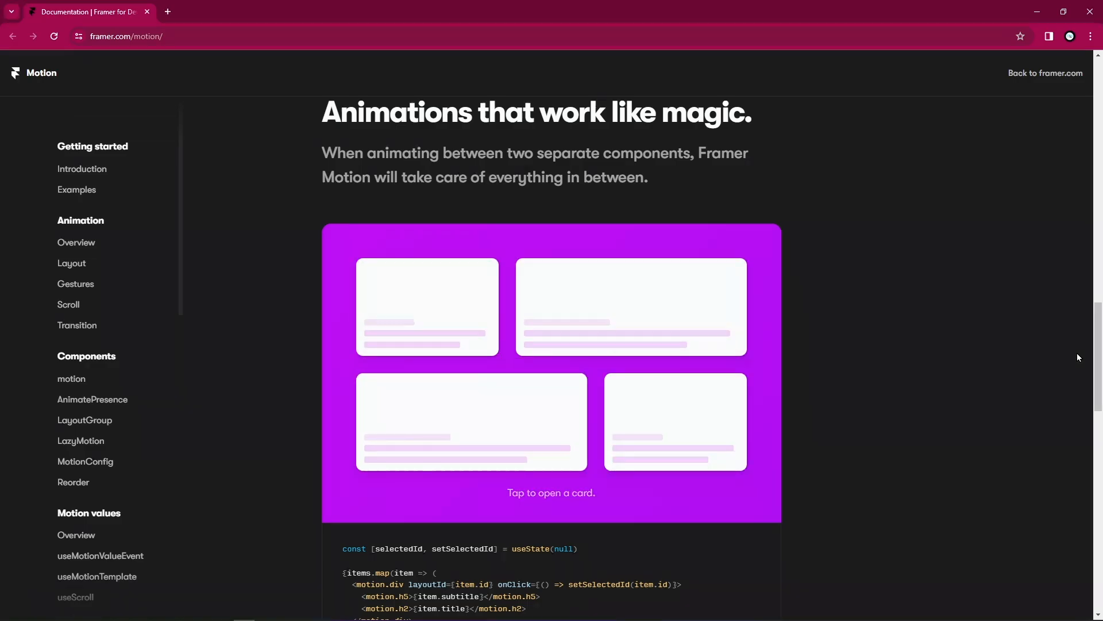
- Scroll back to the playground so the X slider can be set to 45
{"action": "scroll", "scroll_direction": "up", "scroll_amount": 3}
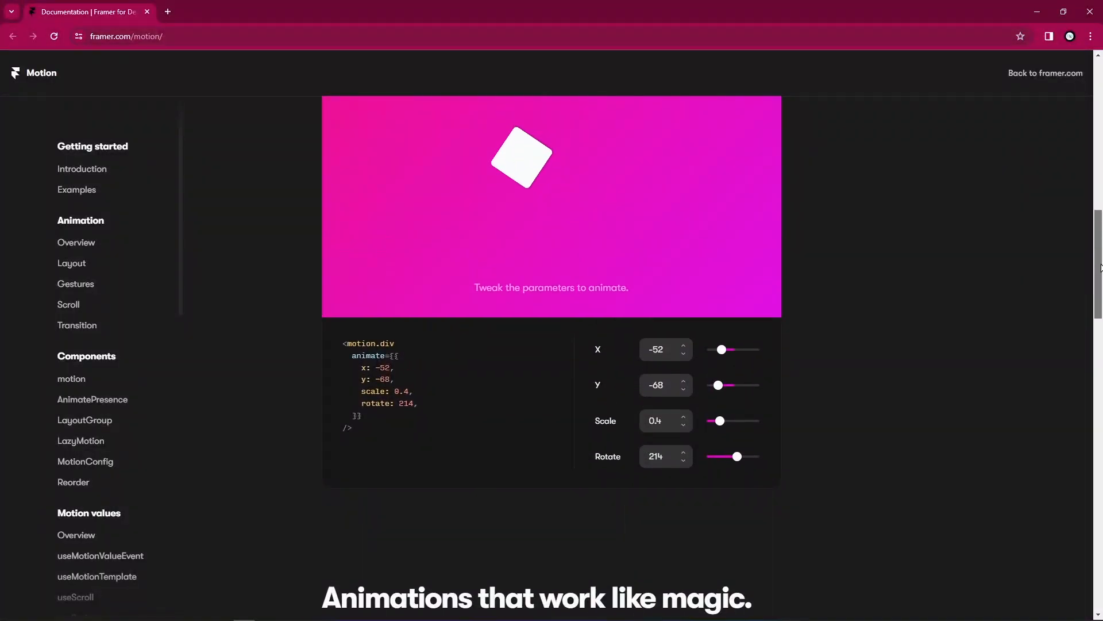
{"action": "scroll", "scroll_direction": "down", "scroll_amount": 3}
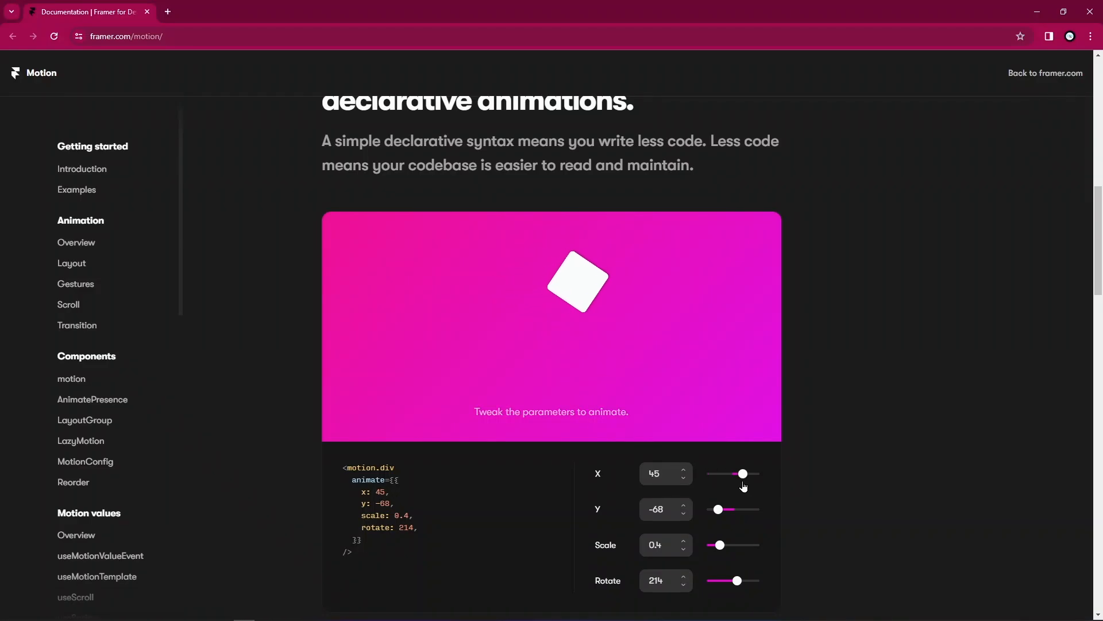
{"action": "mouse_move", "coordinate": [1090, 238]}
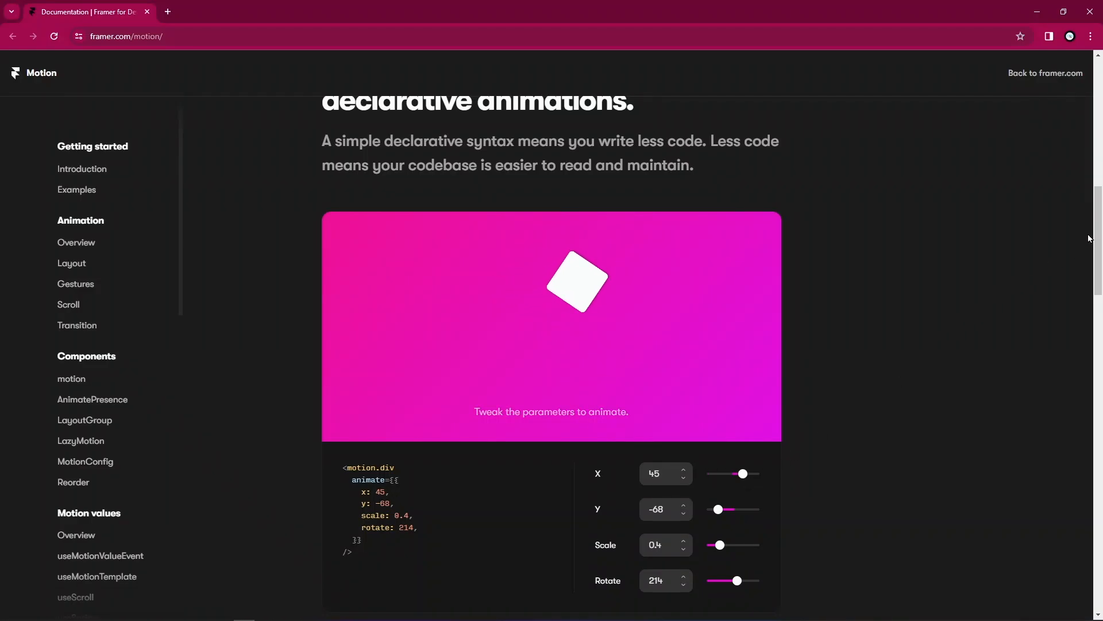
{"action": "scroll", "scroll_direction": "up", "scroll_amount": 3}
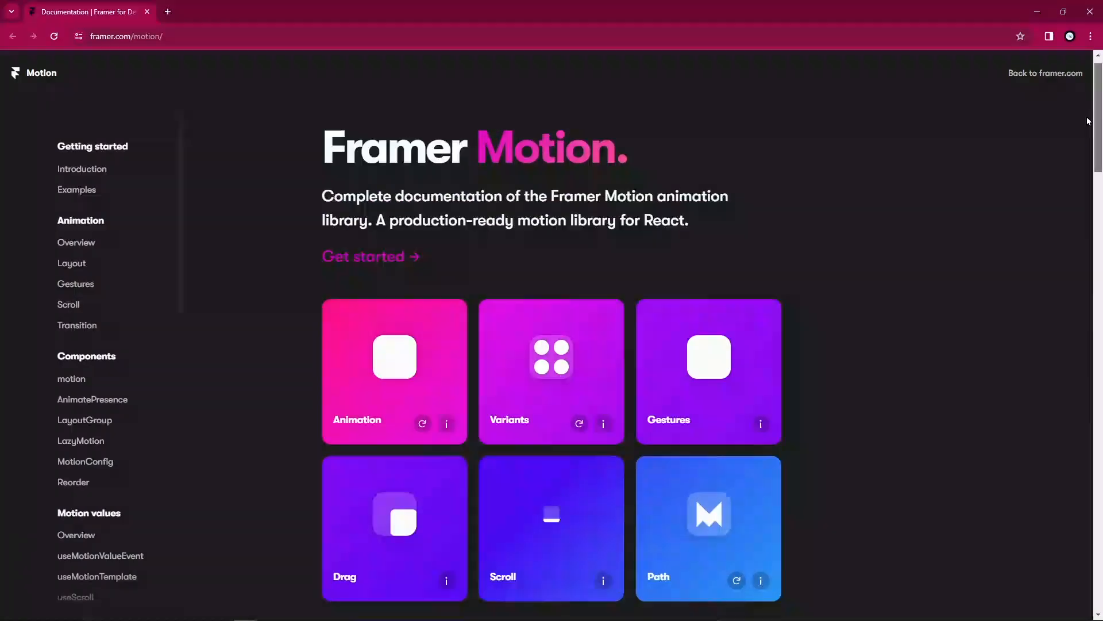
{"action": "scroll", "scroll_direction": "down", "scroll_amount": 3}
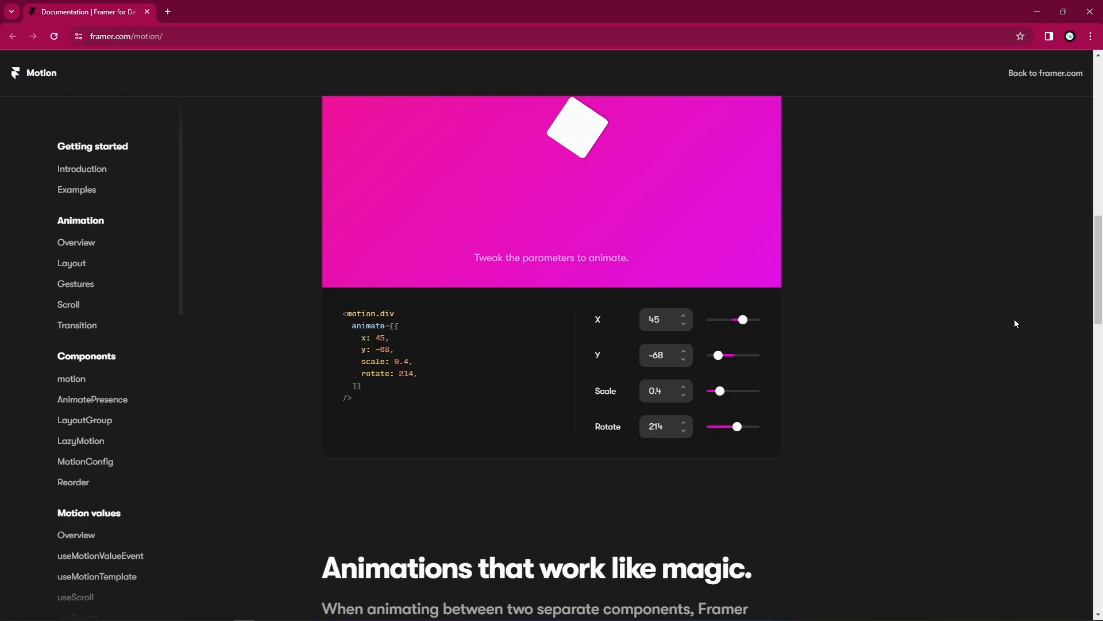
{"action": "mouse_move", "coordinate": [1046, 293]}
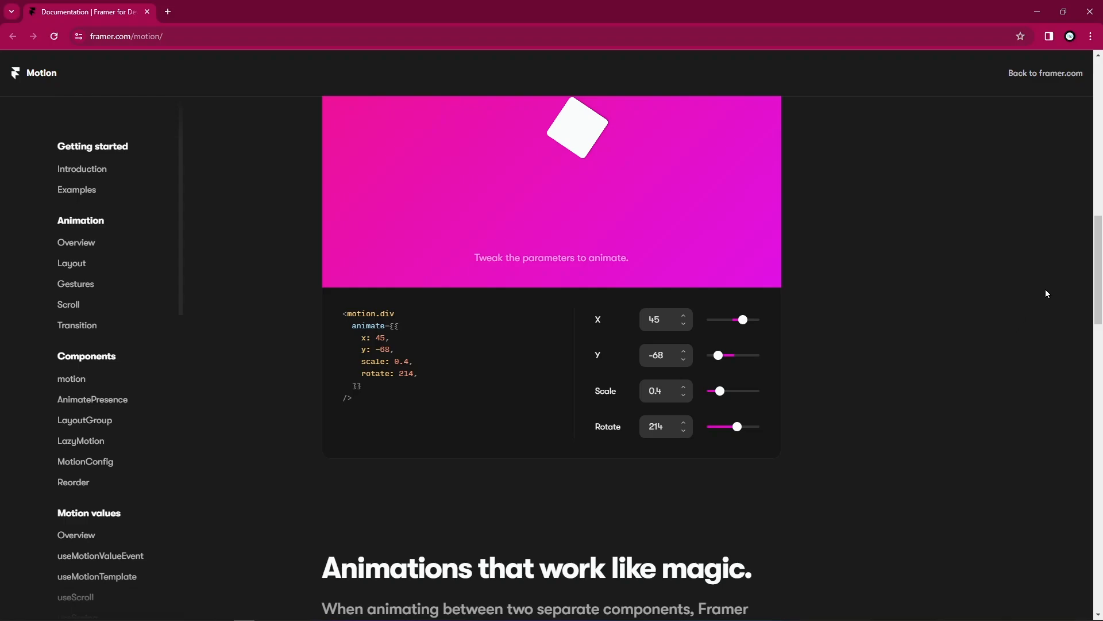